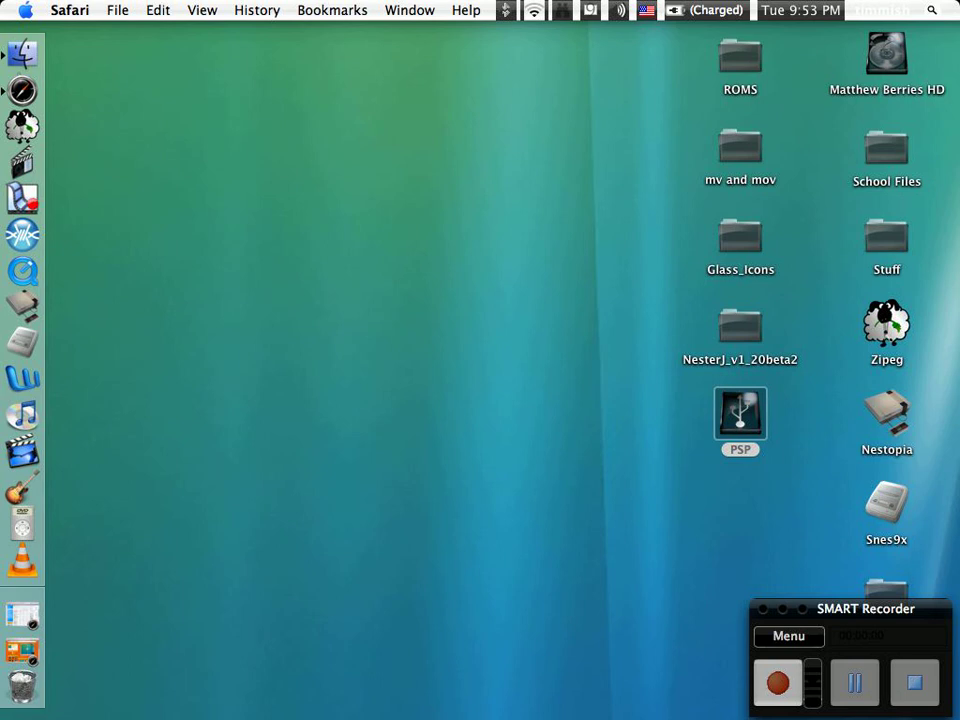
Scroll the QuickJump PSP search results and open the Windows Vista PSP page
{"action": "left_click", "coordinate": [778, 682]}
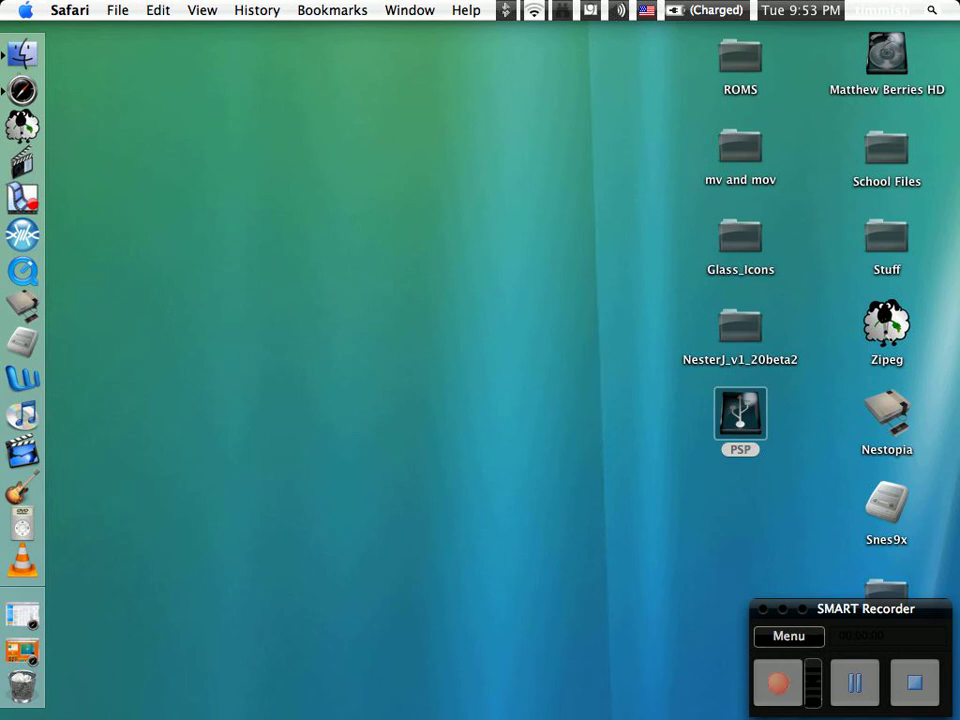
{"action": "left_click", "coordinate": [777, 683]}
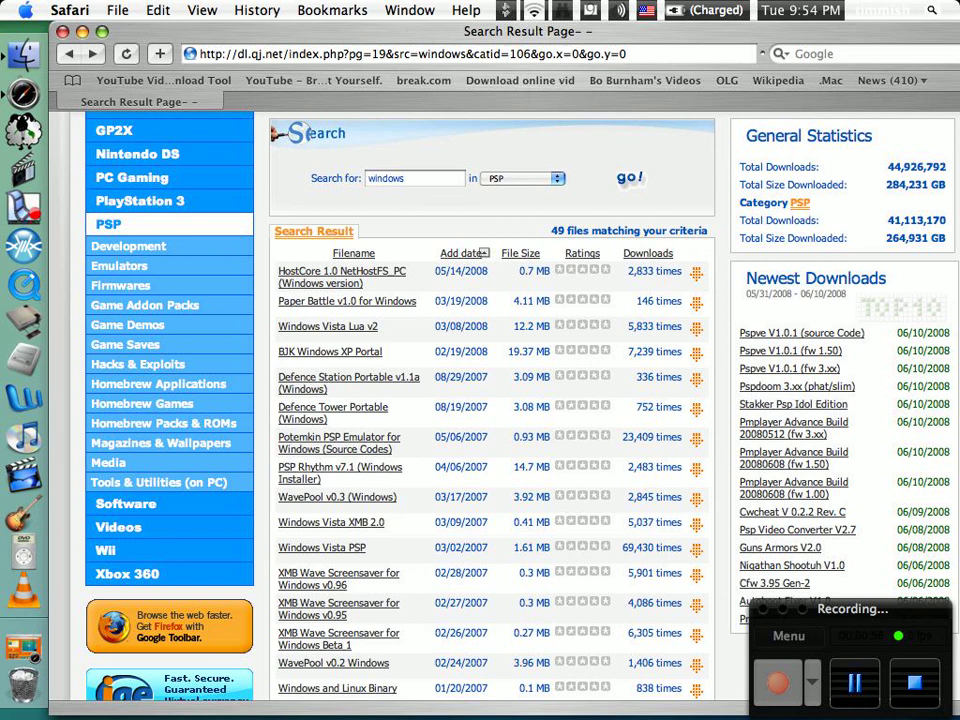
{"action": "scroll", "scroll_direction": "down", "scroll_amount": 3}
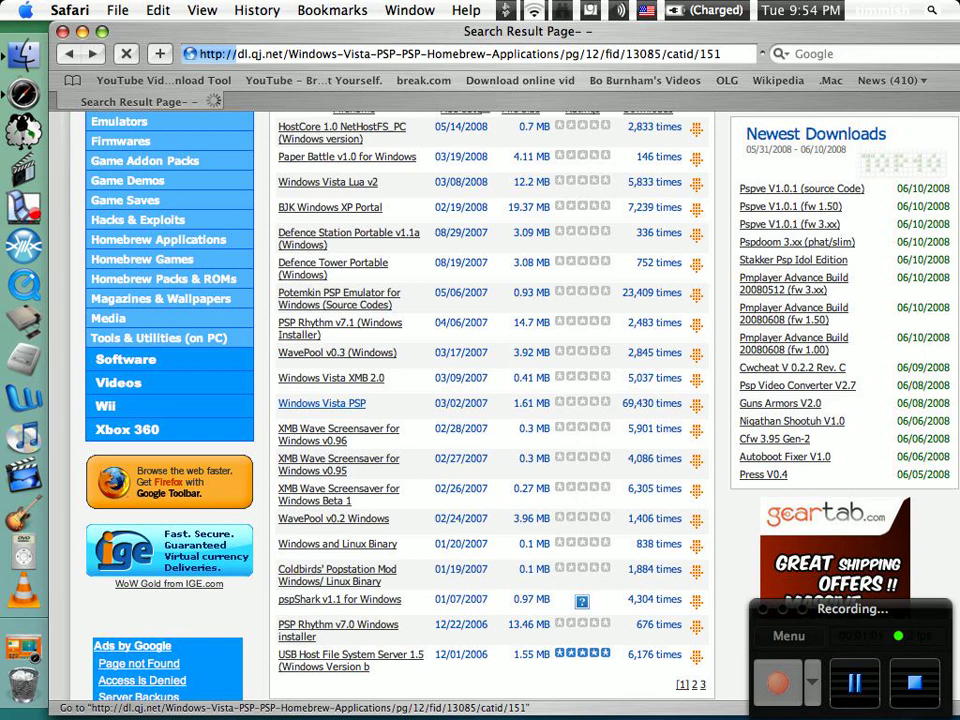
{"action": "left_click", "coordinate": [321, 403]}
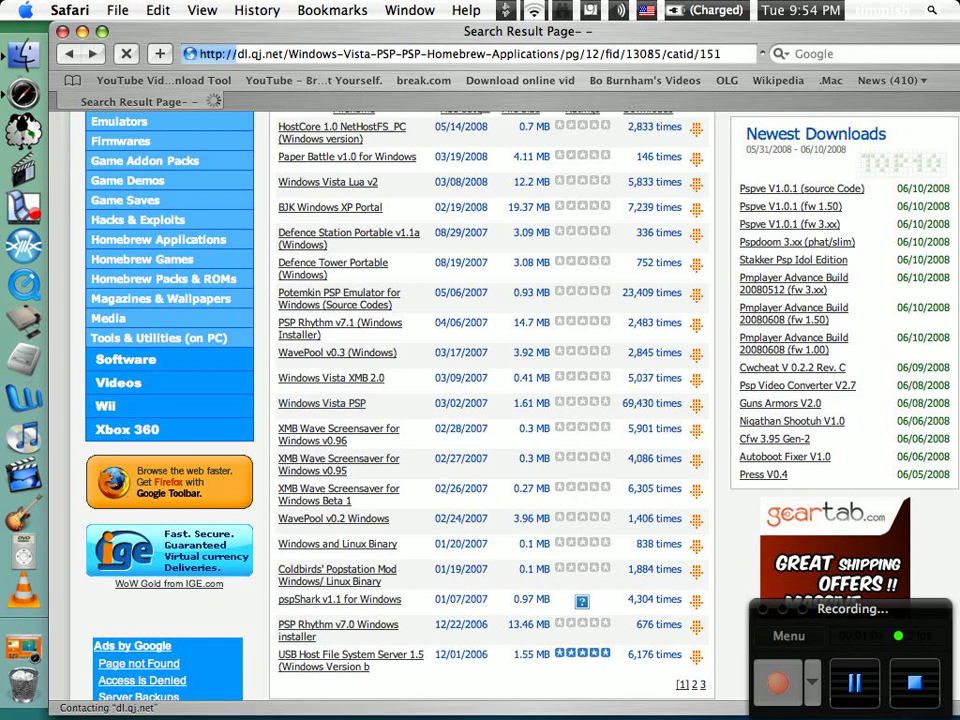
{"action": "mouse_move", "coordinate": [327, 182]}
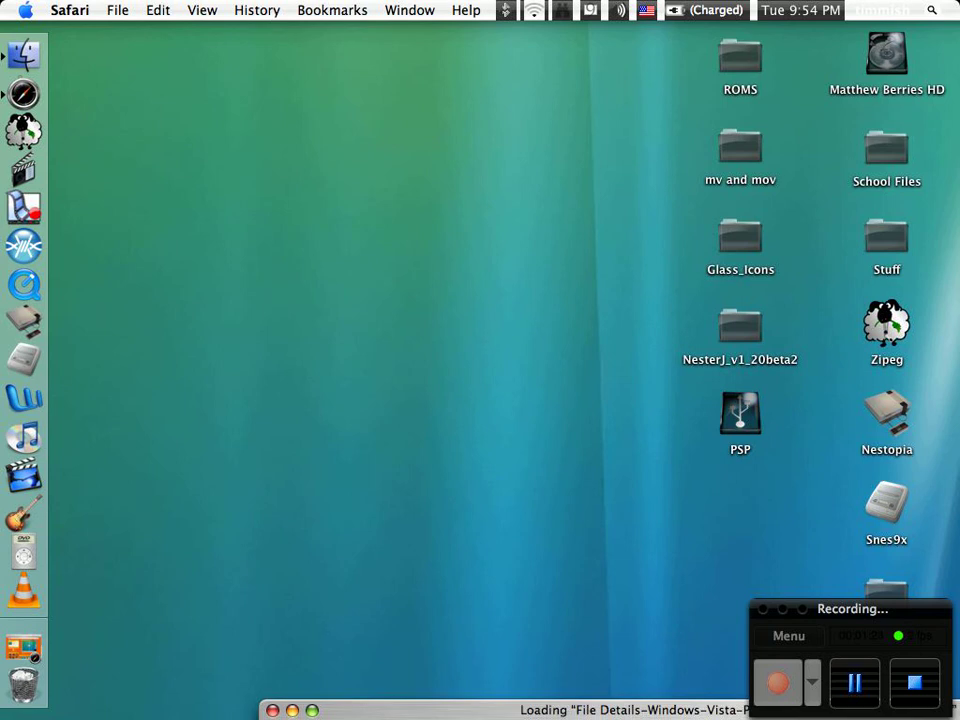
Open the PSP memory stick from the desktop in a Finder window
{"action": "left_click", "coordinate": [740, 413]}
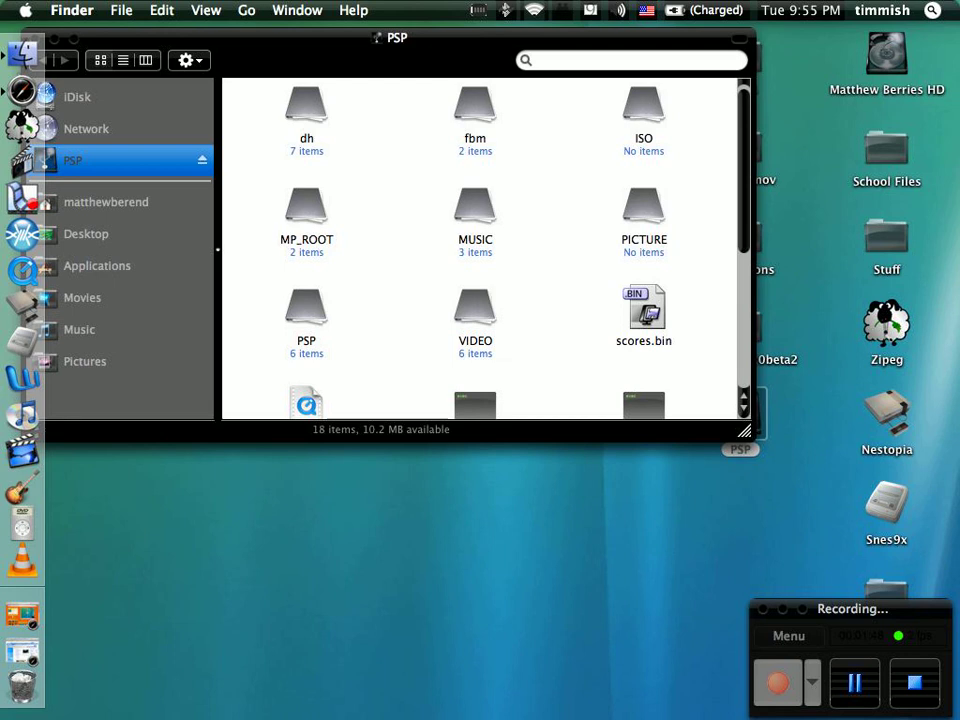
Drill into PSP > GAME > PSPwindows, then System, reaching the 65-item windows folder
{"action": "left_click", "coordinate": [307, 308]}
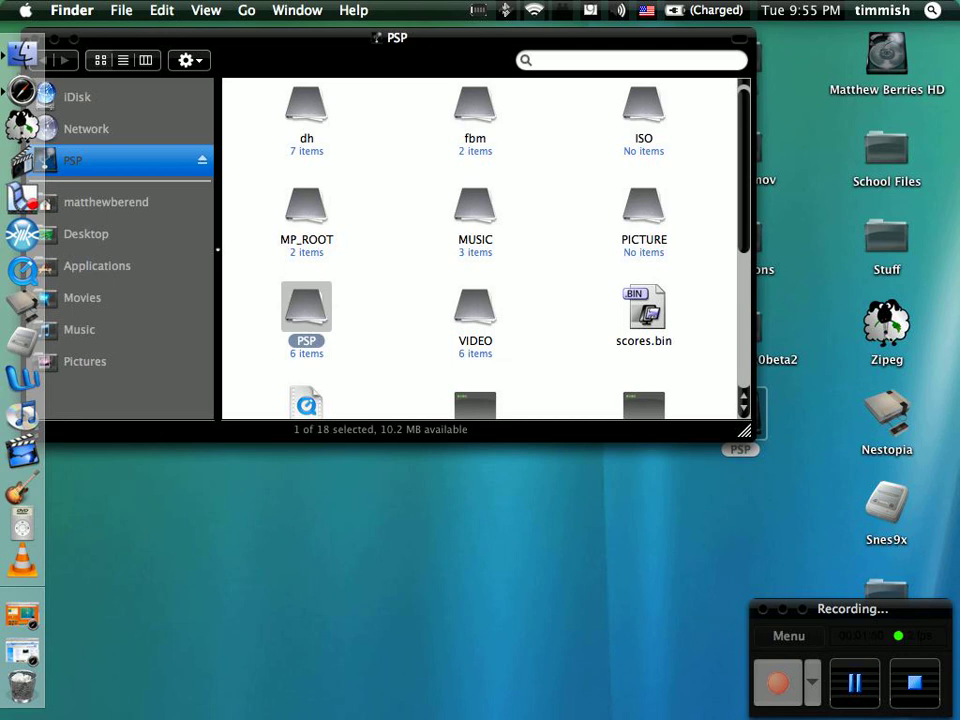
{"action": "double_click", "coordinate": [307, 306]}
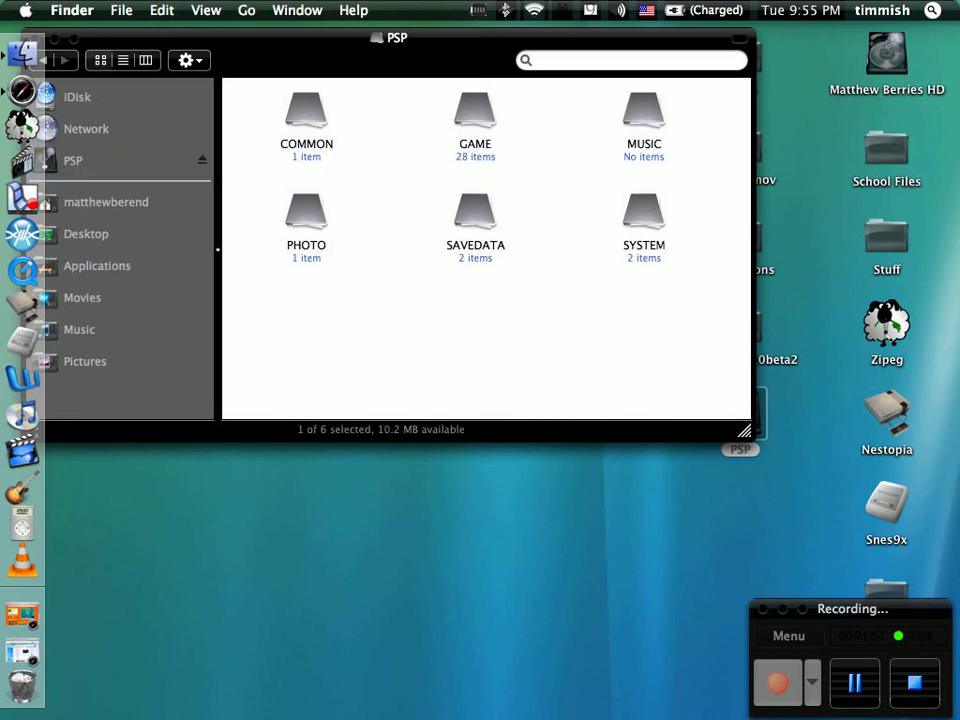
{"action": "double_click", "coordinate": [475, 110]}
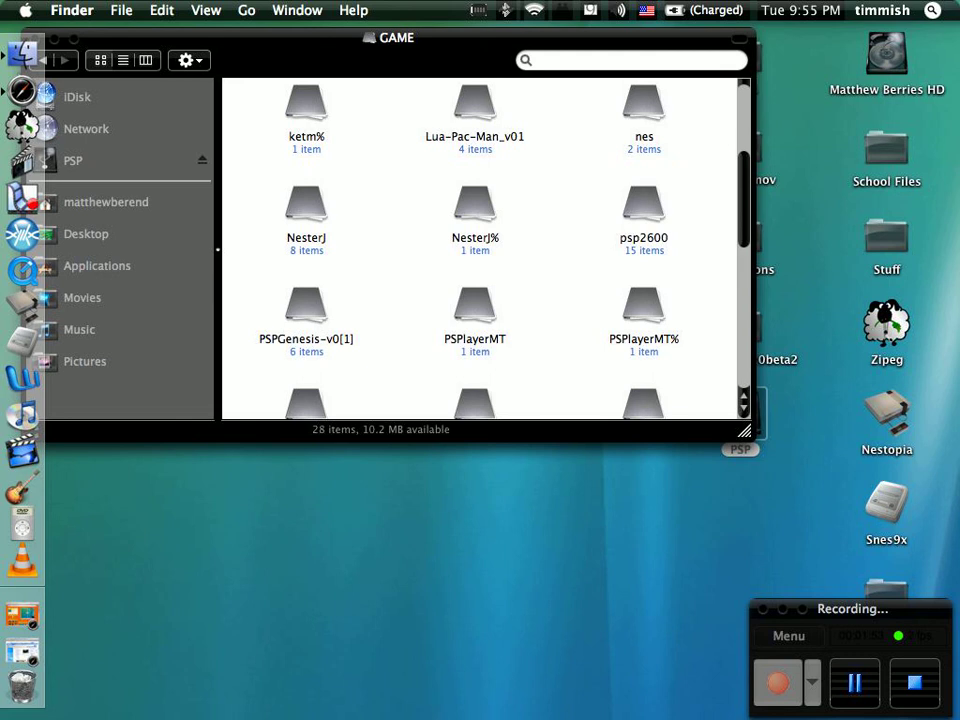
{"action": "scroll", "scroll_direction": "down", "scroll_amount": 3}
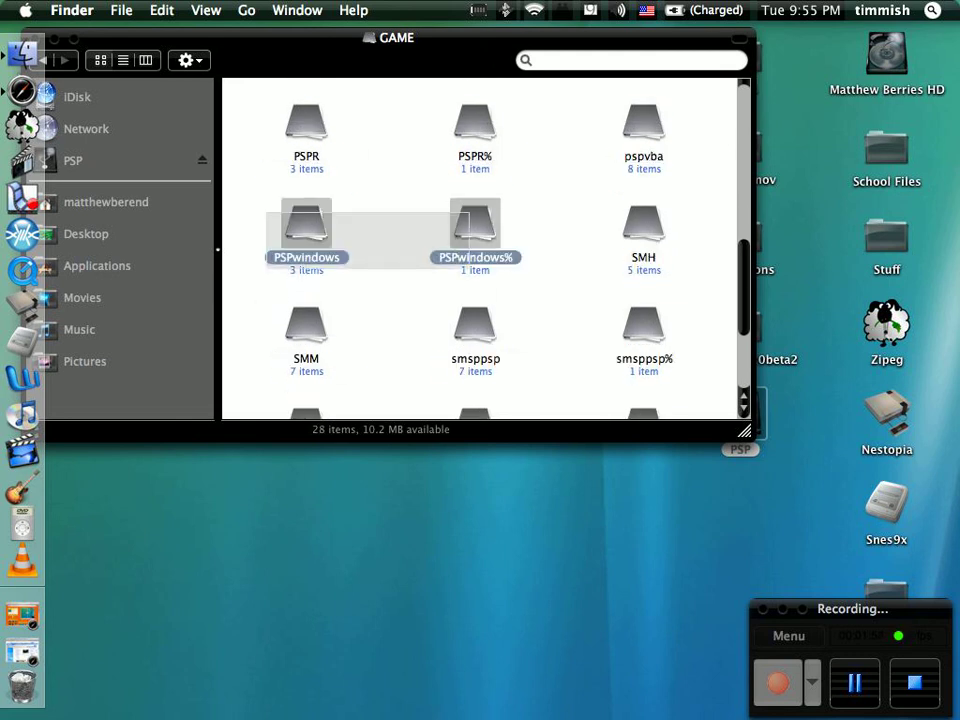
{"action": "double_click", "coordinate": [306, 230]}
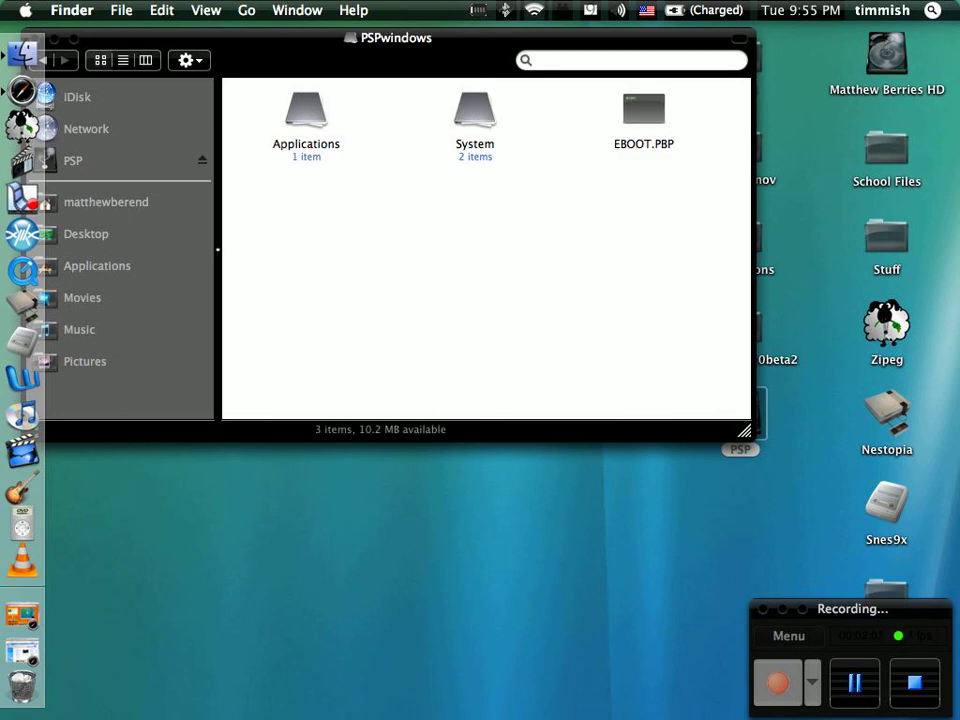
{"action": "double_click", "coordinate": [474, 110]}
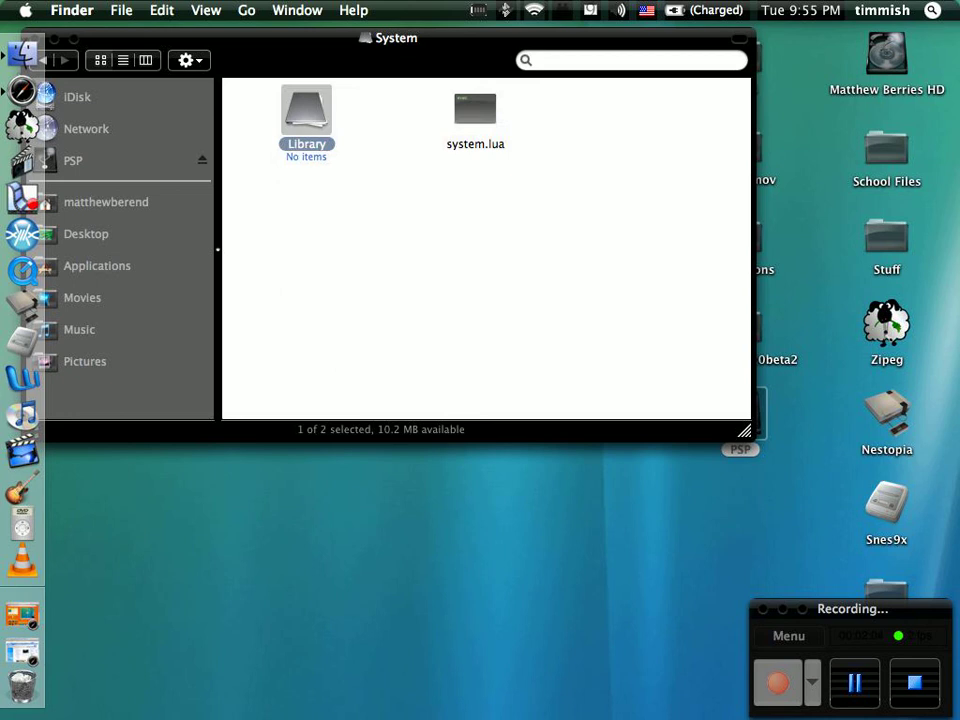
{"action": "double_click", "coordinate": [306, 105]}
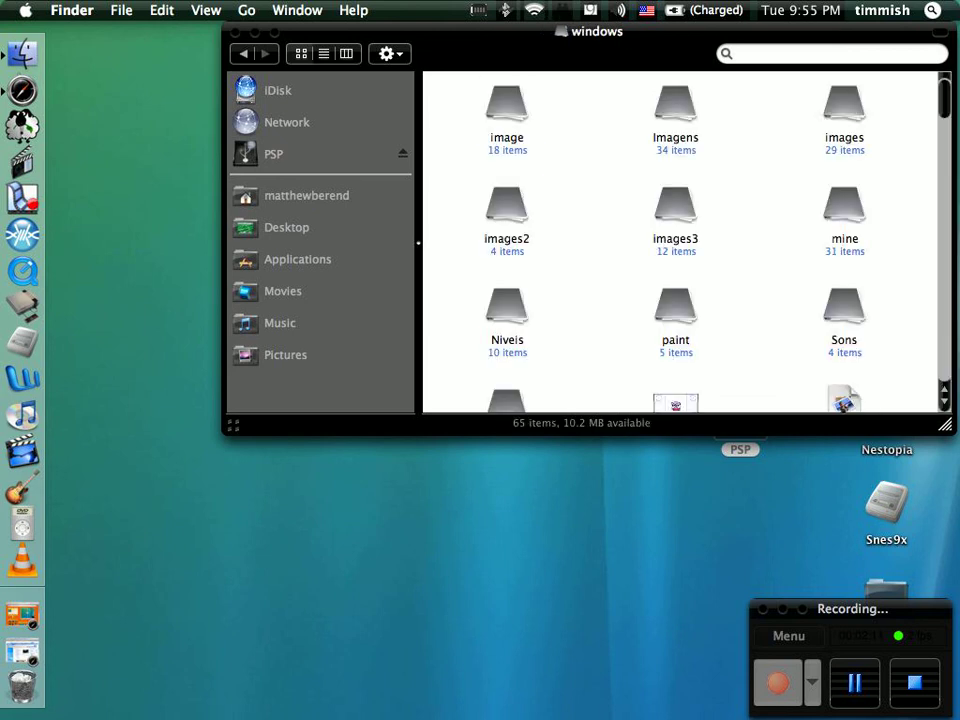
{"action": "left_click", "coordinate": [507, 104]}
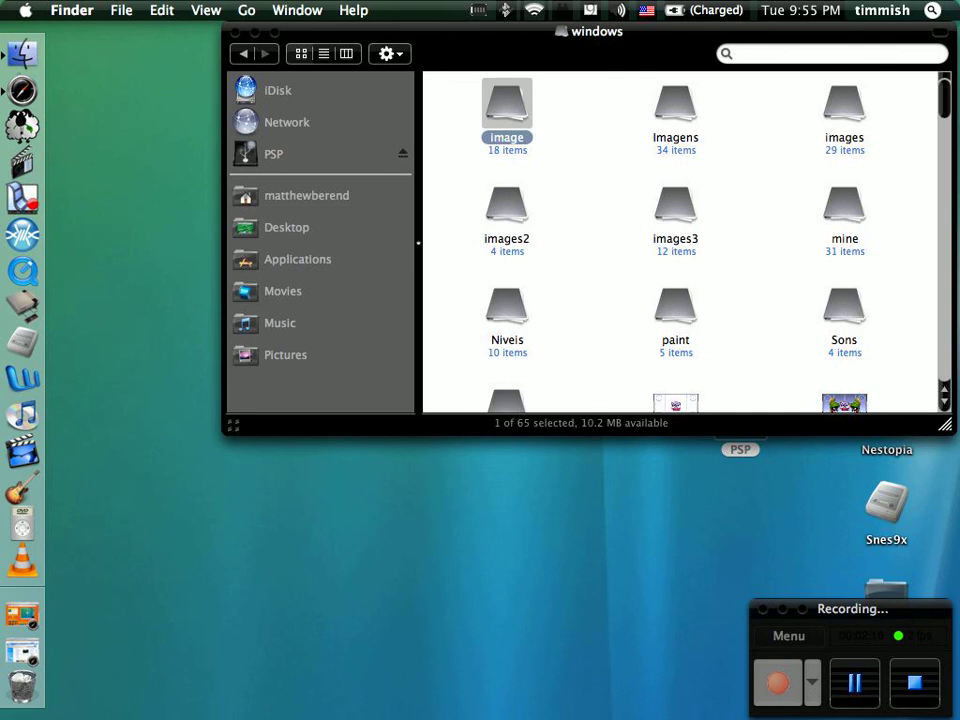
{"action": "double_click", "coordinate": [507, 102]}
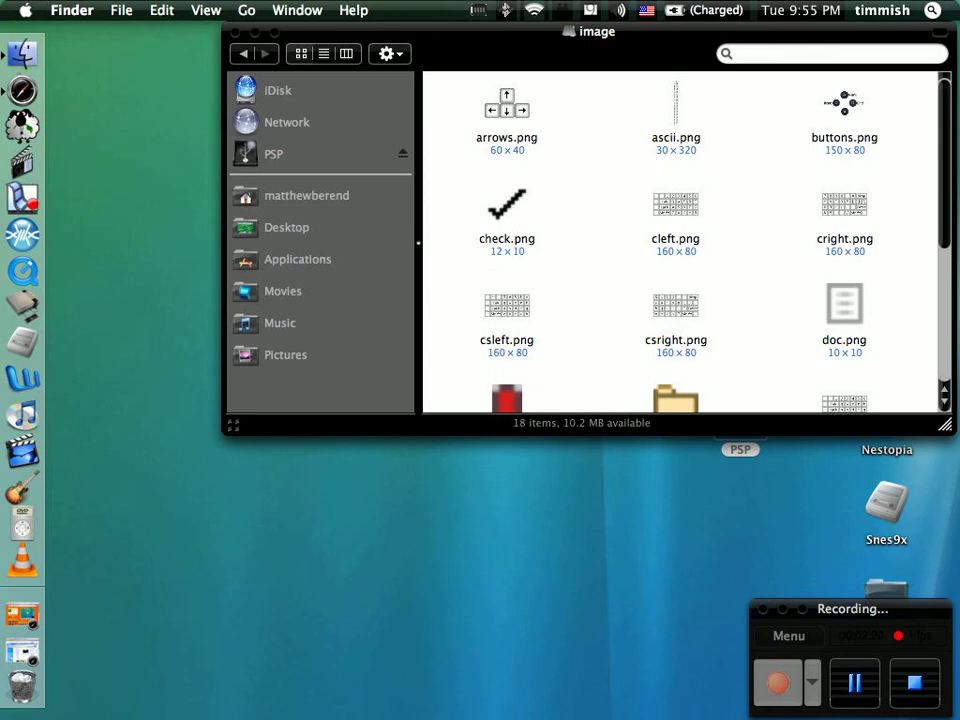
{"action": "left_click", "coordinate": [242, 53]}
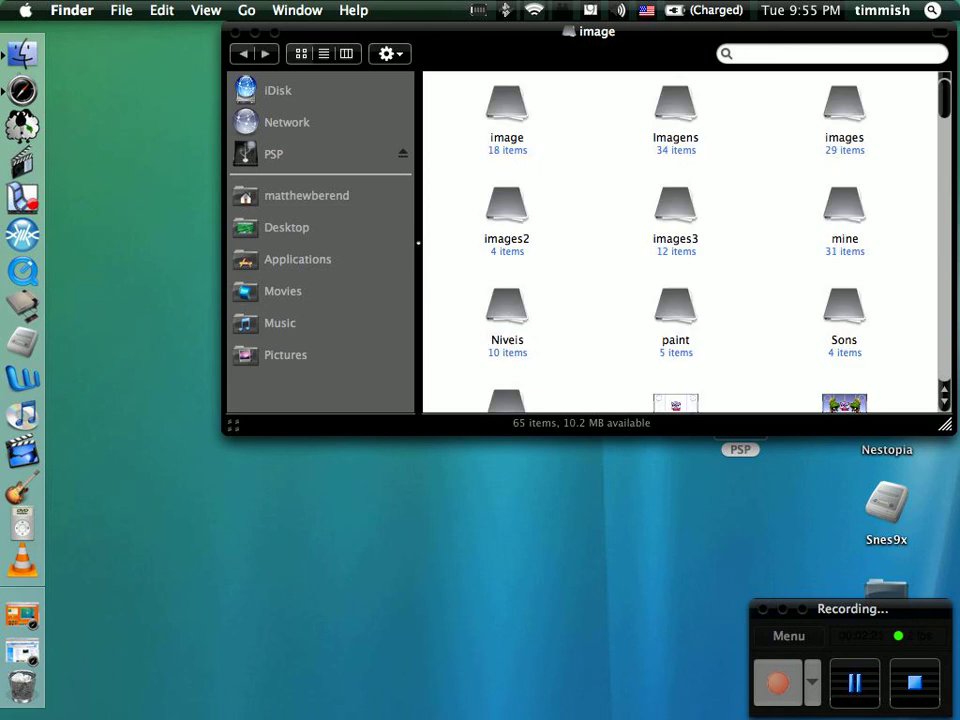
{"action": "double_click", "coordinate": [675, 105]}
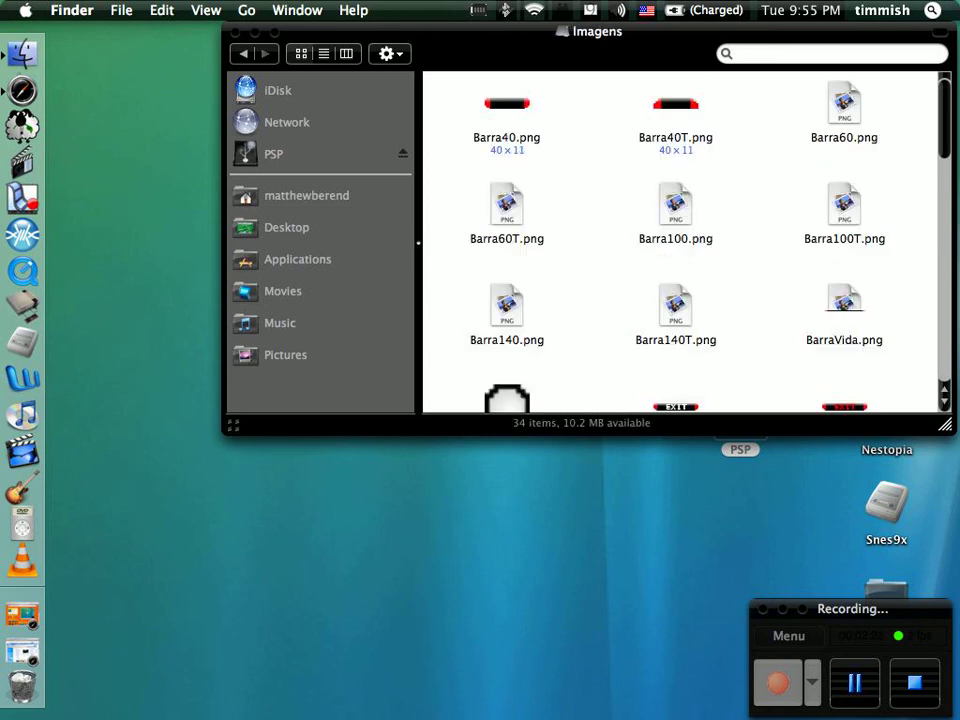
{"action": "scroll", "scroll_direction": "down", "scroll_amount": 3}
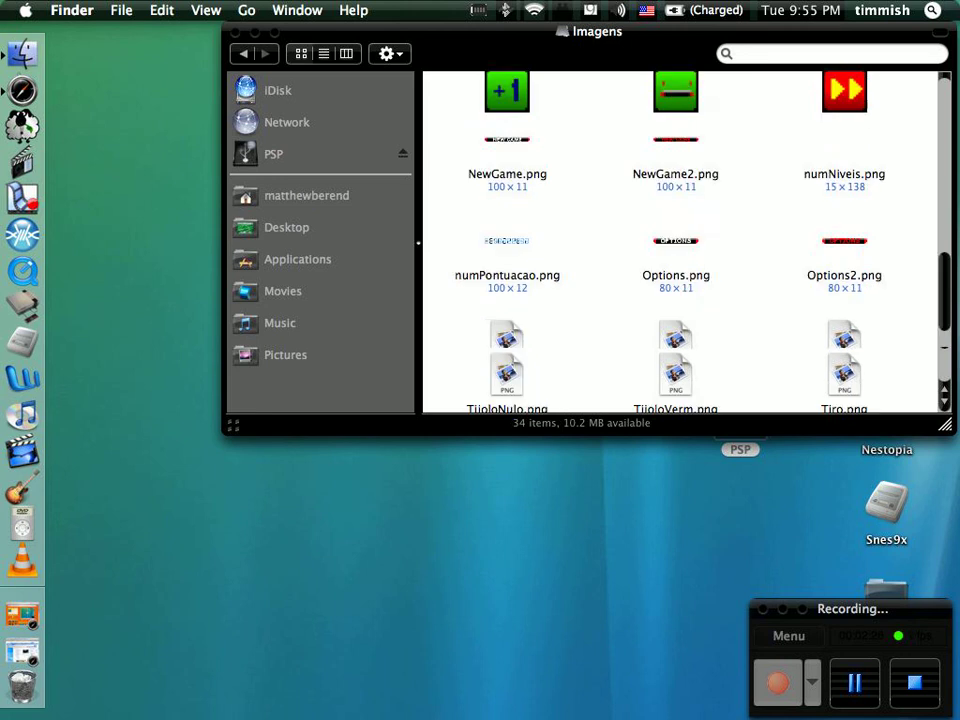
{"action": "scroll", "scroll_direction": "down", "scroll_amount": 3}
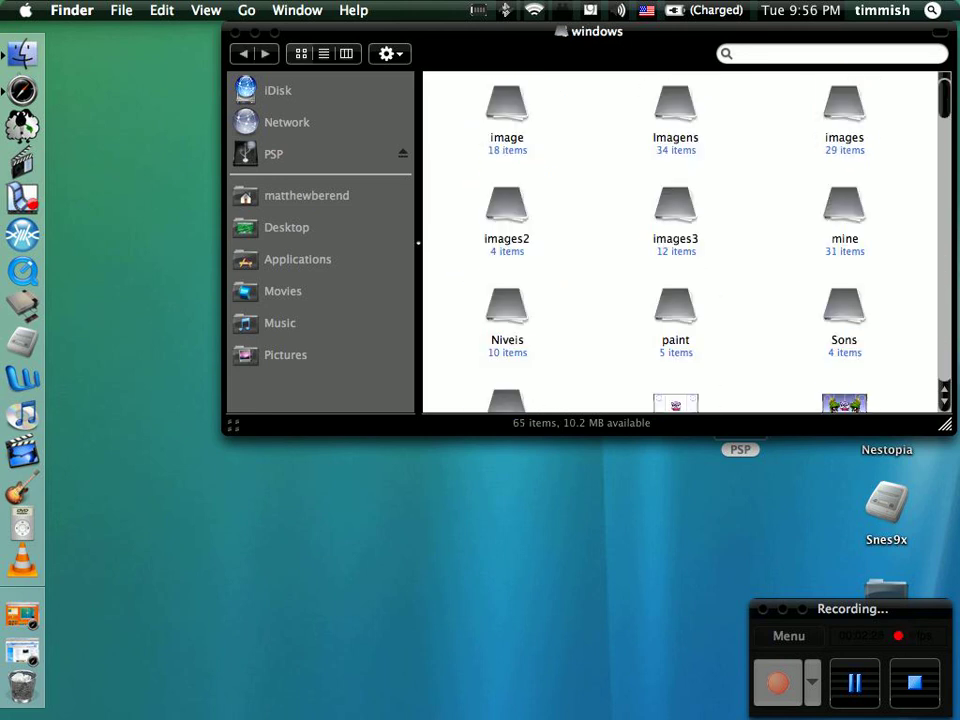
{"action": "double_click", "coordinate": [844, 100]}
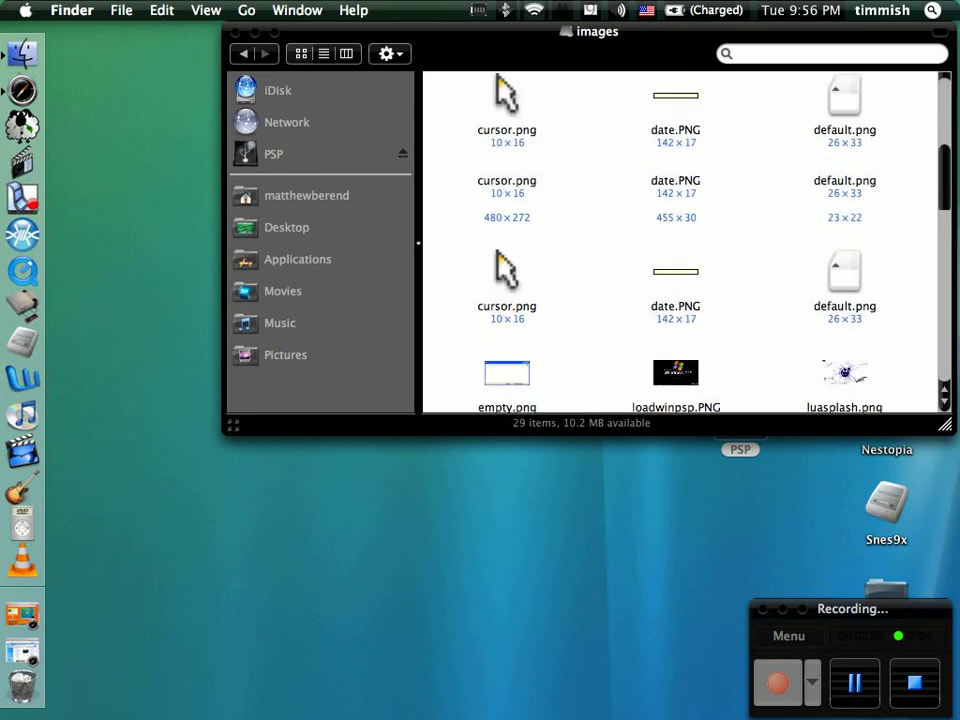
{"action": "scroll", "scroll_direction": "down", "scroll_amount": 3}
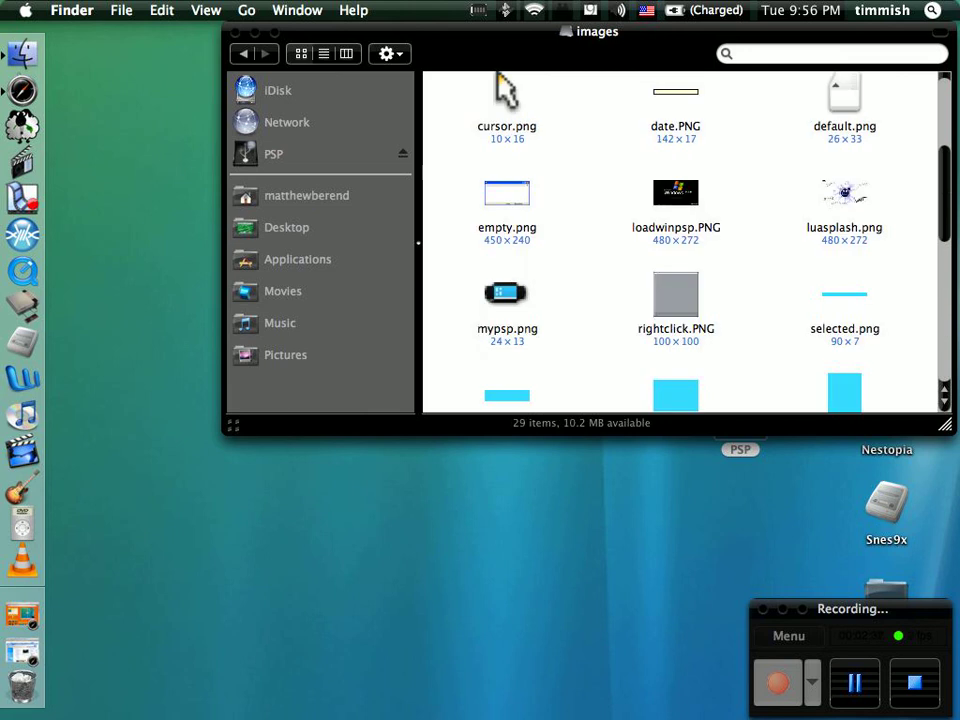
{"action": "left_click", "coordinate": [242, 53]}
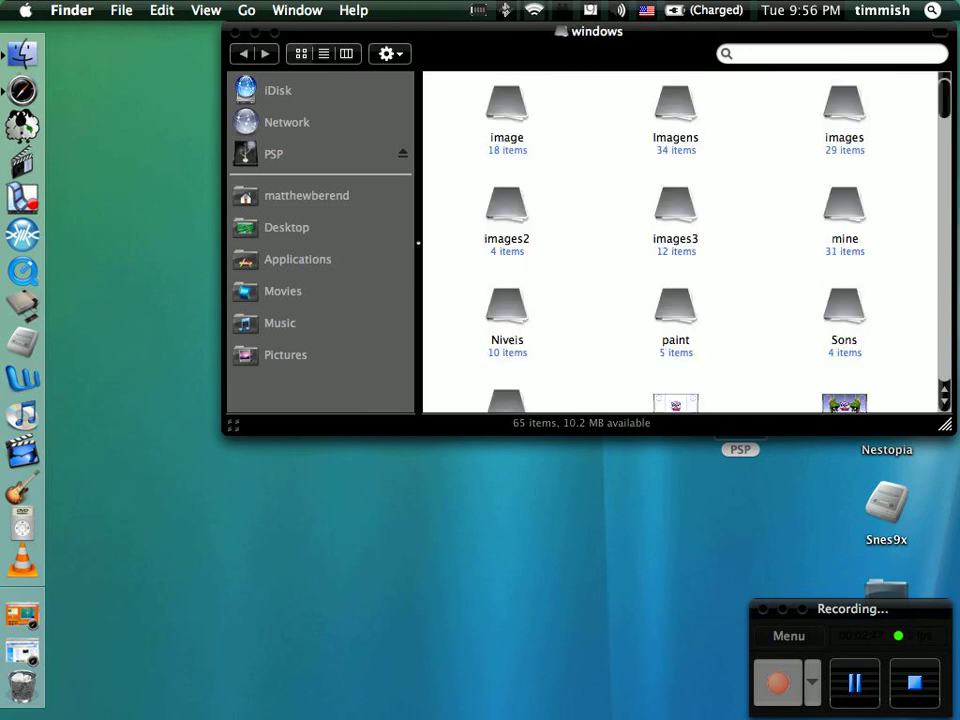
{"action": "scroll", "scroll_direction": "down", "scroll_amount": 3}
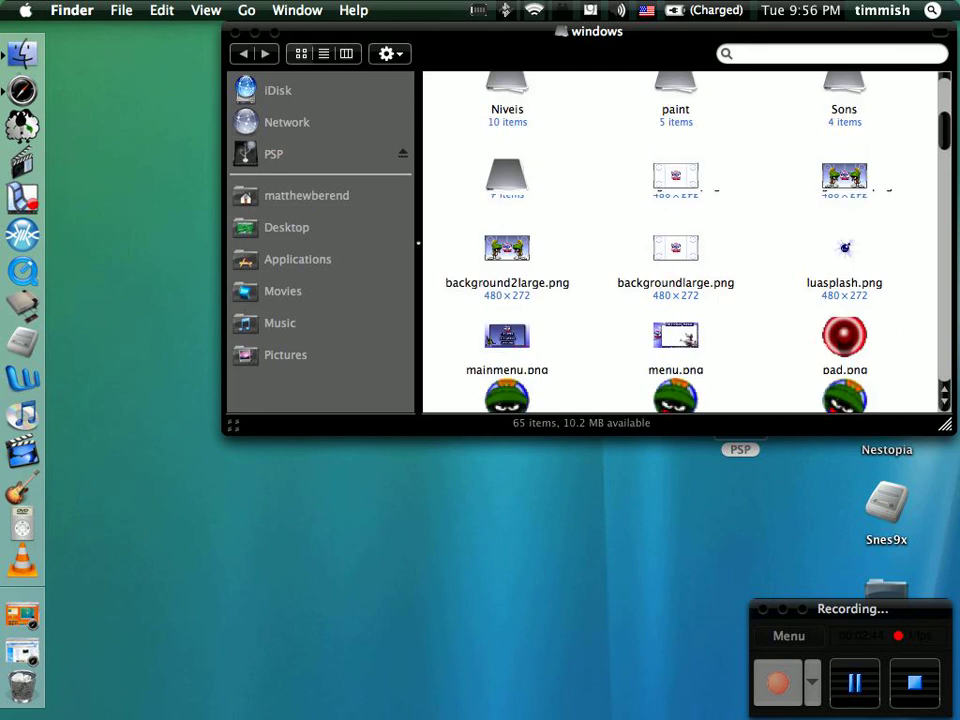
{"action": "scroll", "scroll_direction": "down", "scroll_amount": 3}
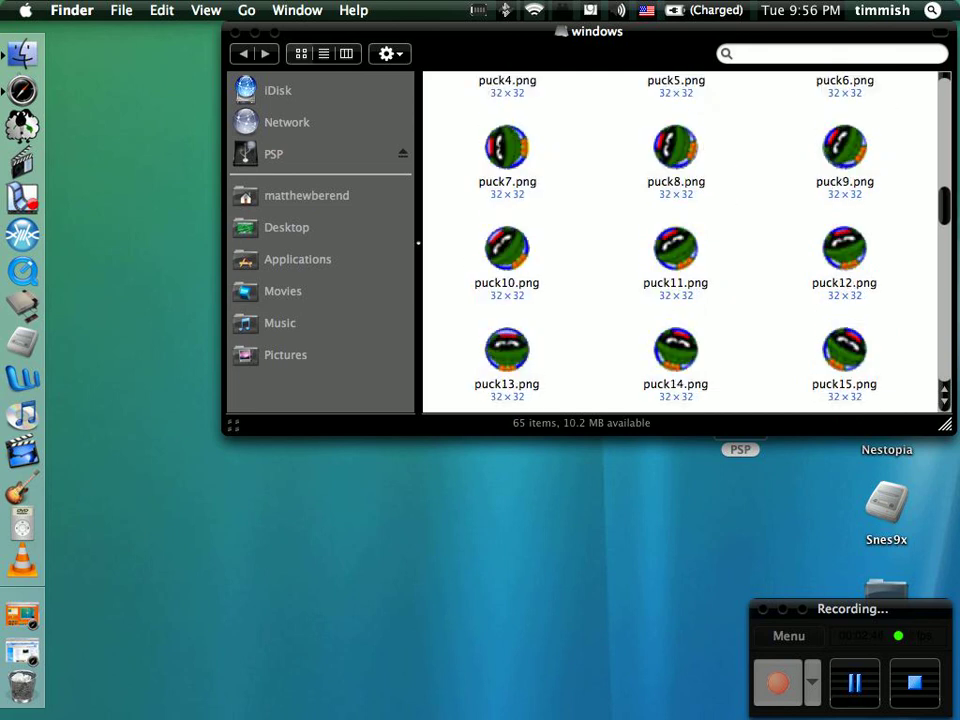
{"action": "scroll", "scroll_direction": "down", "scroll_amount": 3}
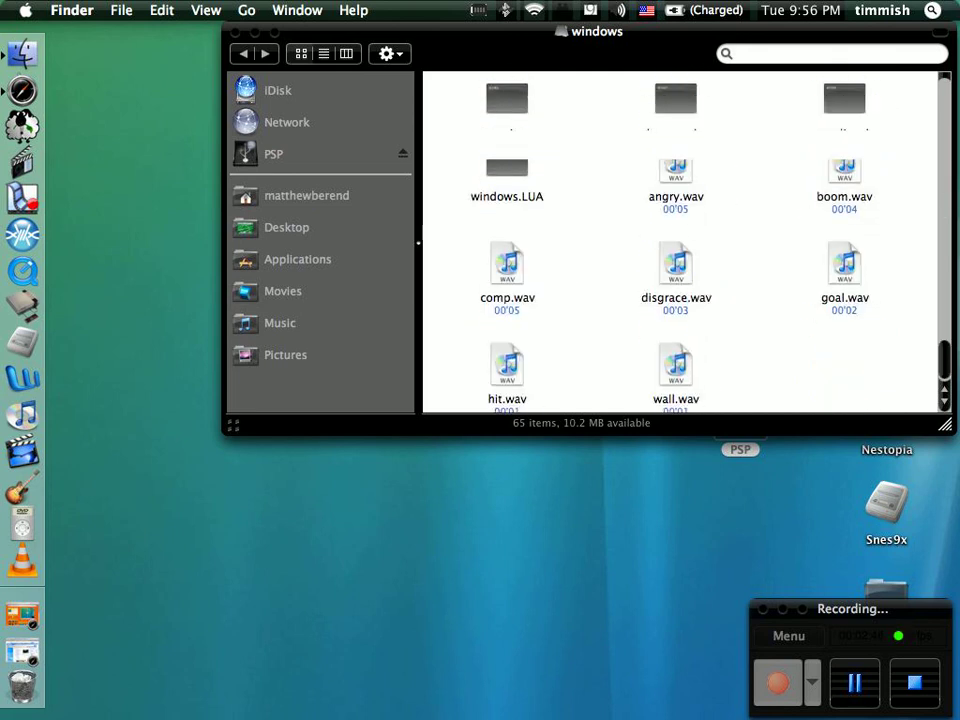
{"action": "scroll", "scroll_direction": "down", "scroll_amount": 3}
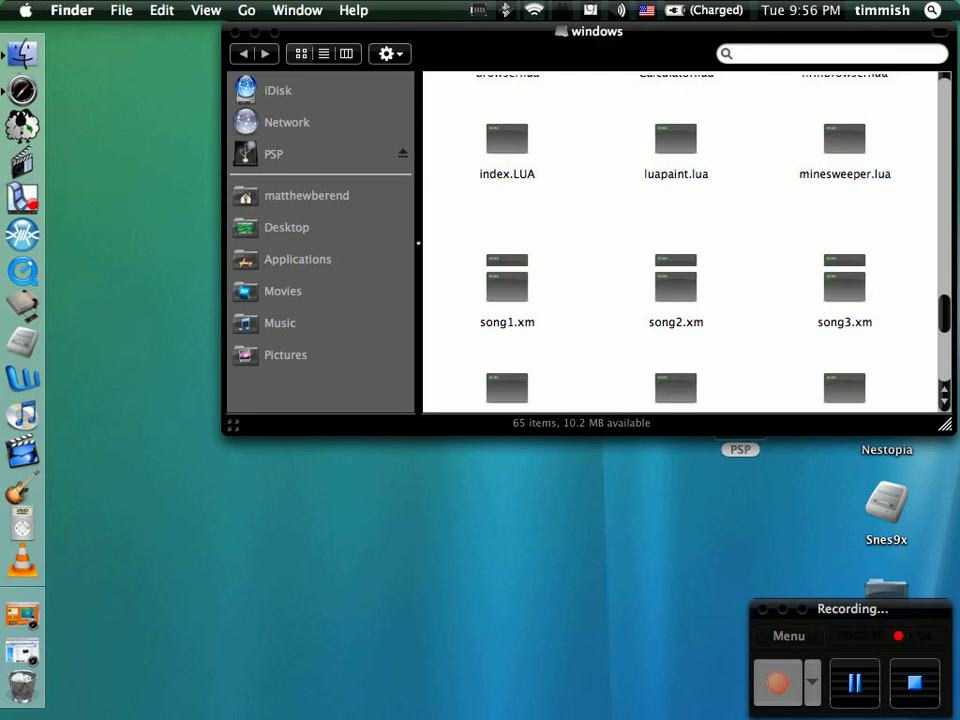